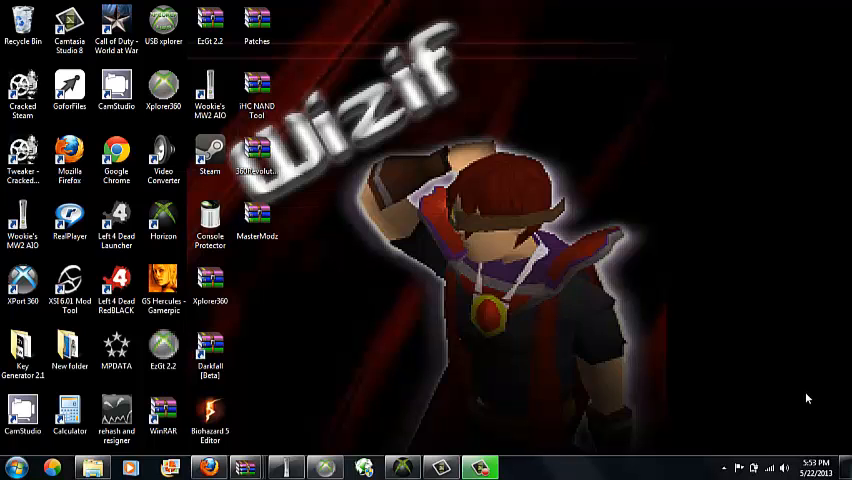
{"action": "mouse_move", "coordinate": [805, 403]}
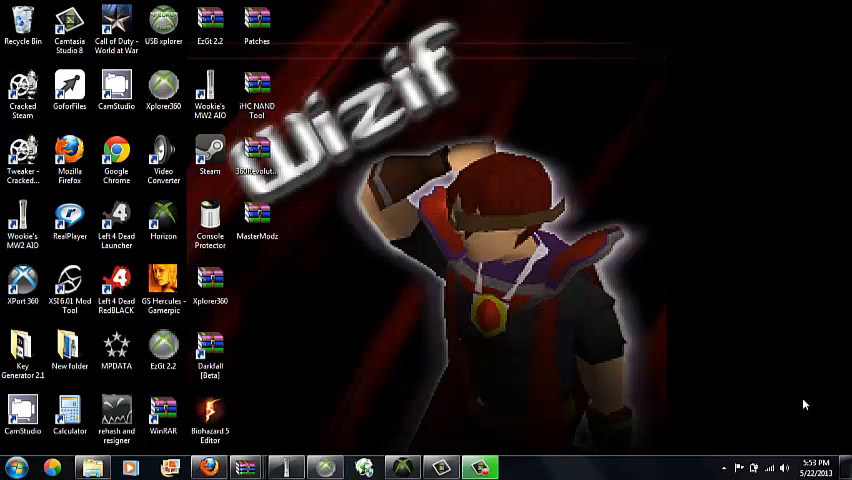
{"action": "mouse_move", "coordinate": [808, 406]}
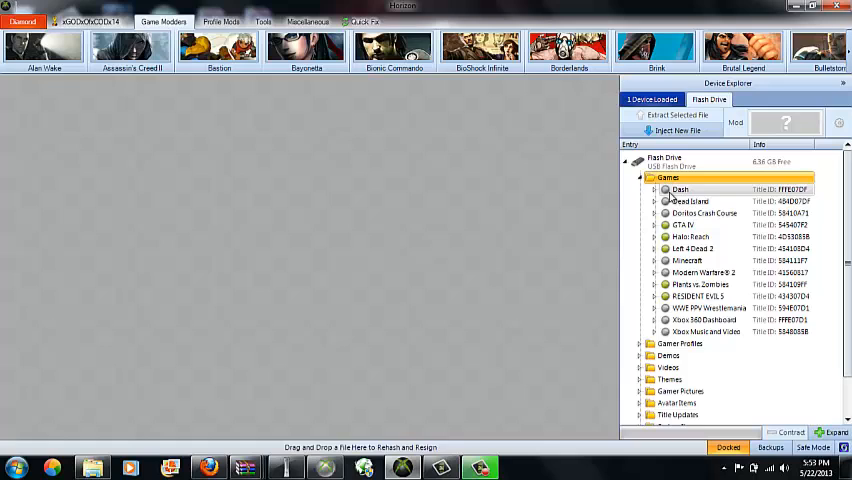
Select Halo: Reach under the flash drive's Games and expand it to show the 10.79 MB save
{"action": "left_click", "coordinate": [688, 237]}
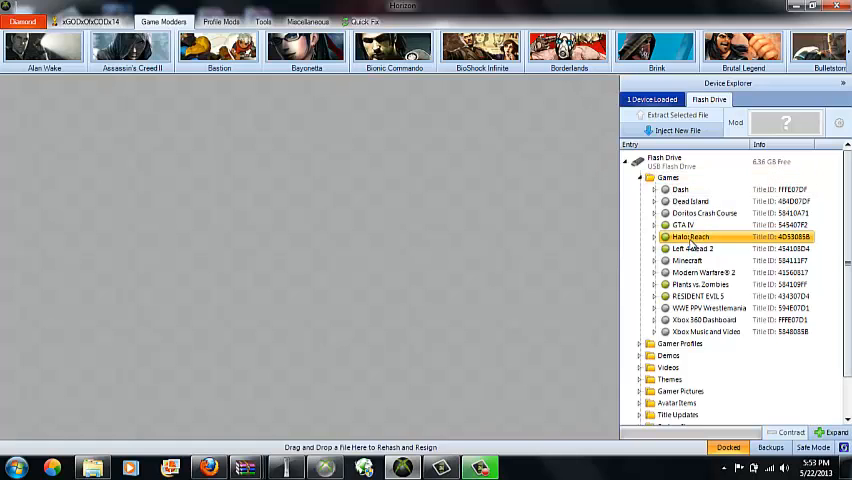
{"action": "left_click", "coordinate": [653, 237]}
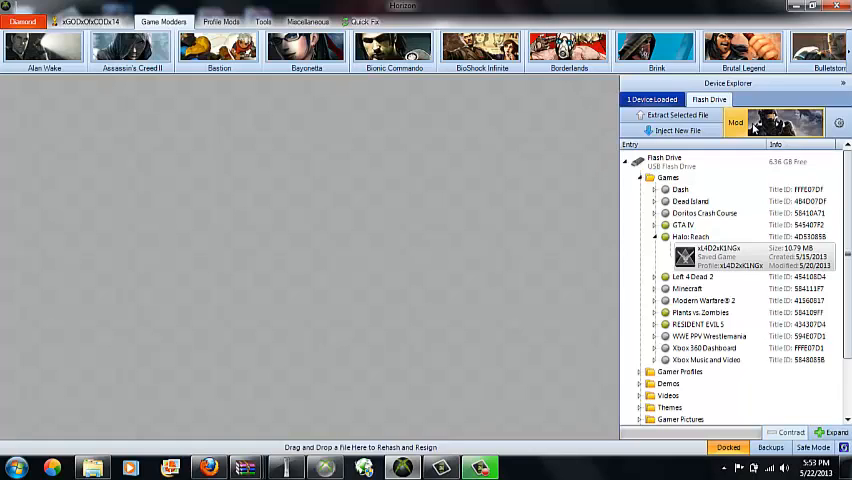
{"action": "mouse_move", "coordinate": [757, 128]}
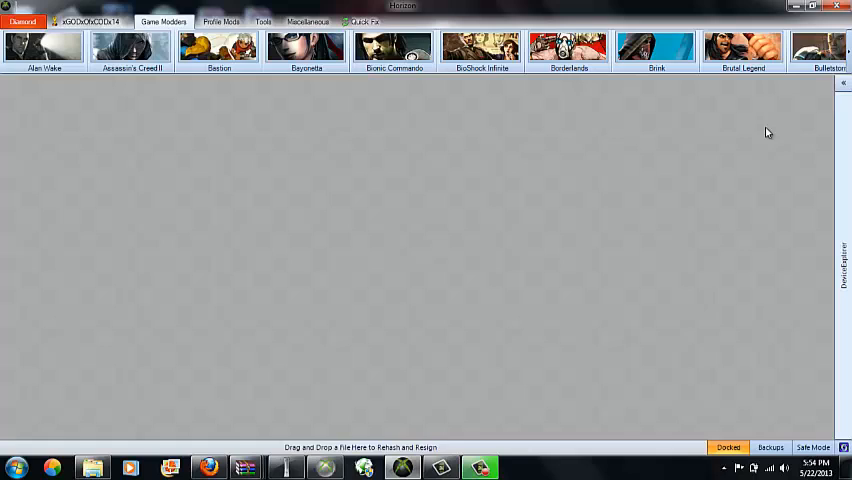
{"action": "mouse_move", "coordinate": [768, 149]}
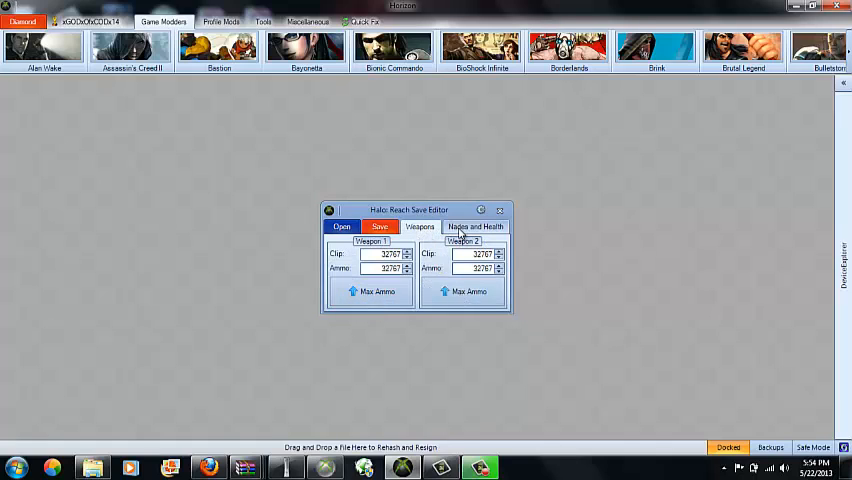
Max out Weapon 1 and Weapon 2 so clip and ammo both read 32767
{"action": "left_click", "coordinate": [474, 226]}
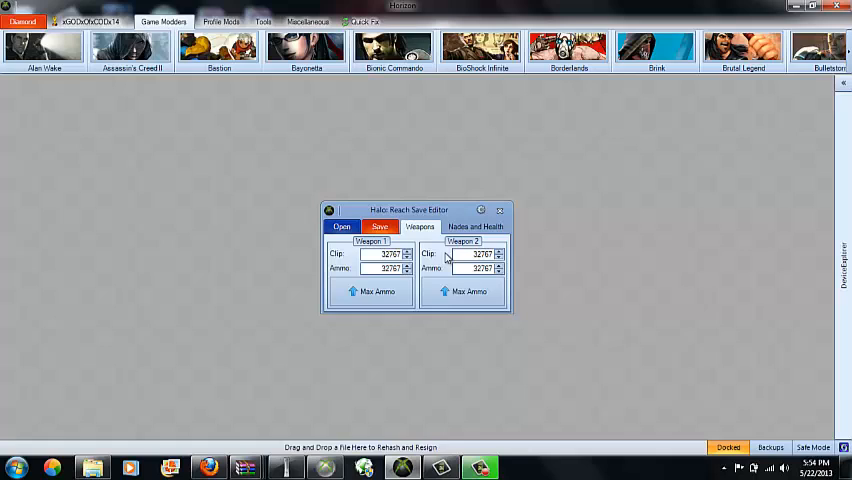
{"action": "mouse_move", "coordinate": [402, 237]}
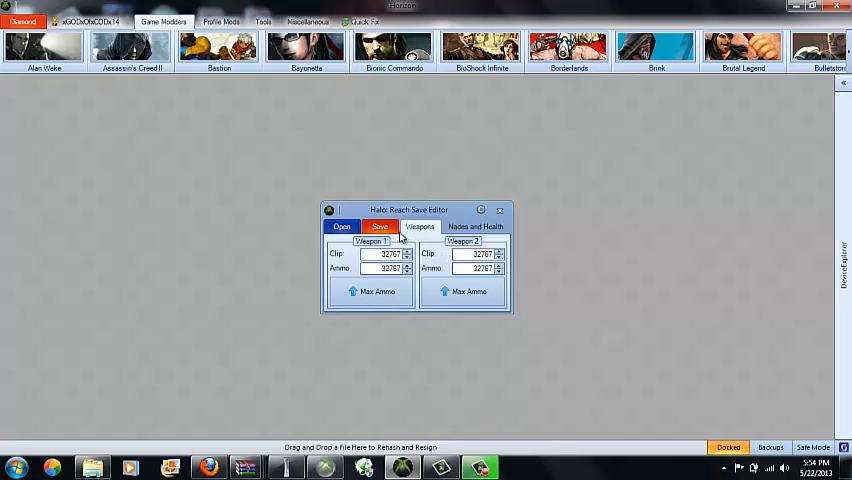
{"action": "mouse_move", "coordinate": [415, 240]}
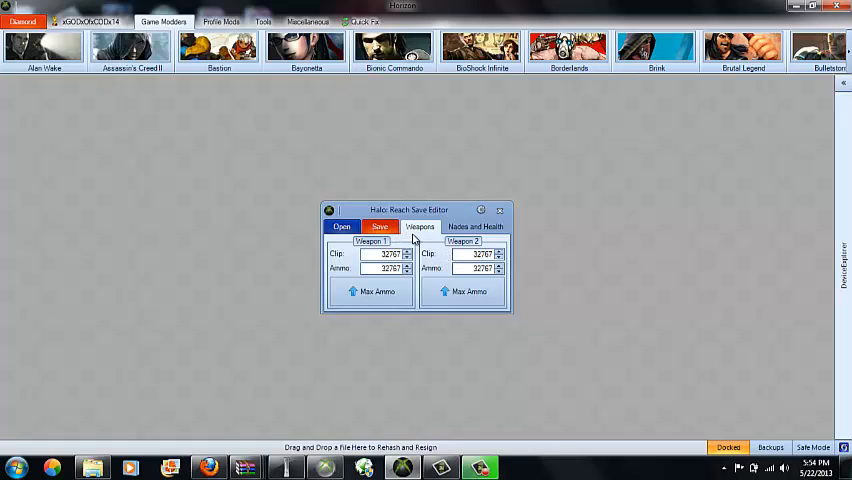
{"action": "left_click", "coordinate": [380, 227]}
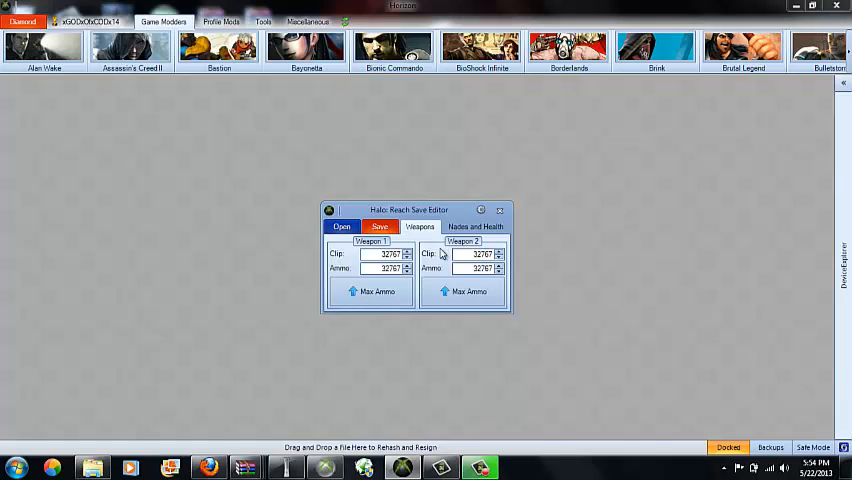
Save the edited Halo: Reach file to the device and acknowledge the rehashed-and-resigned confirmation
{"action": "left_click", "coordinate": [379, 227]}
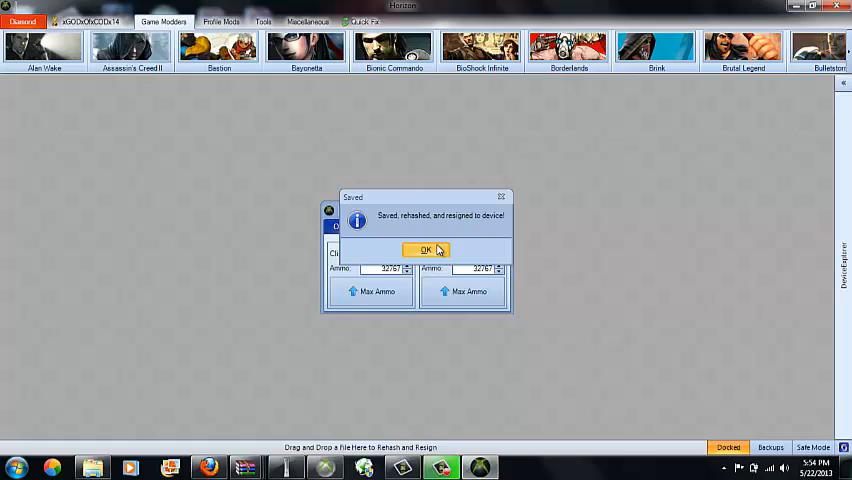
{"action": "left_click", "coordinate": [424, 250]}
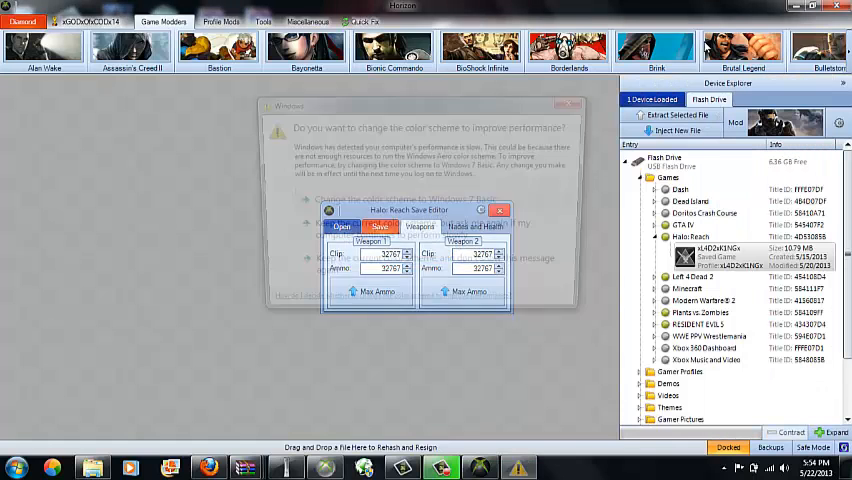